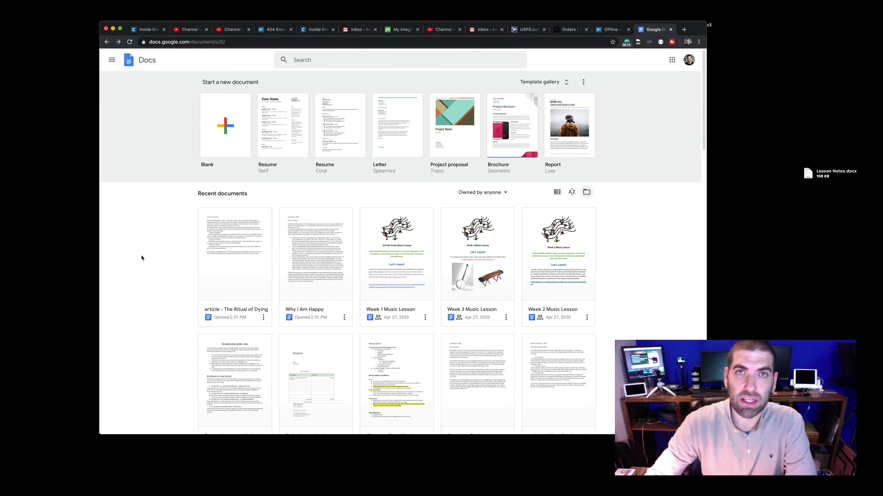
mouse_move(316, 168)
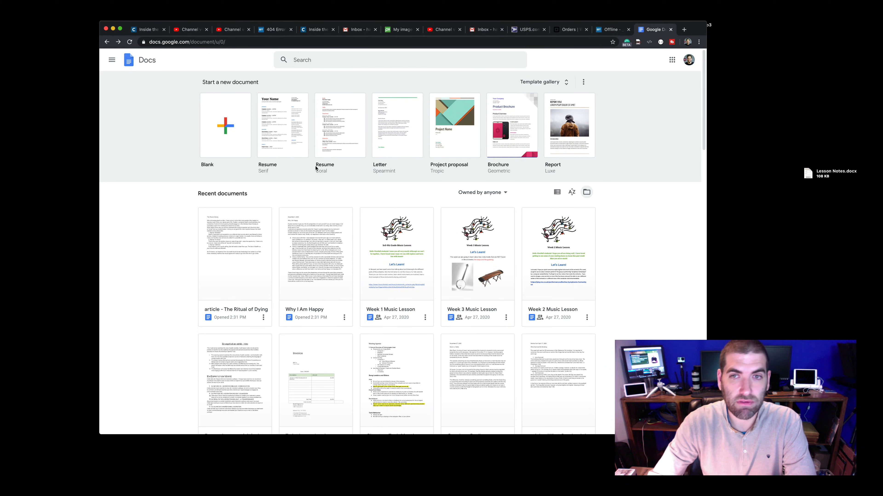
mouse_move(586, 192)
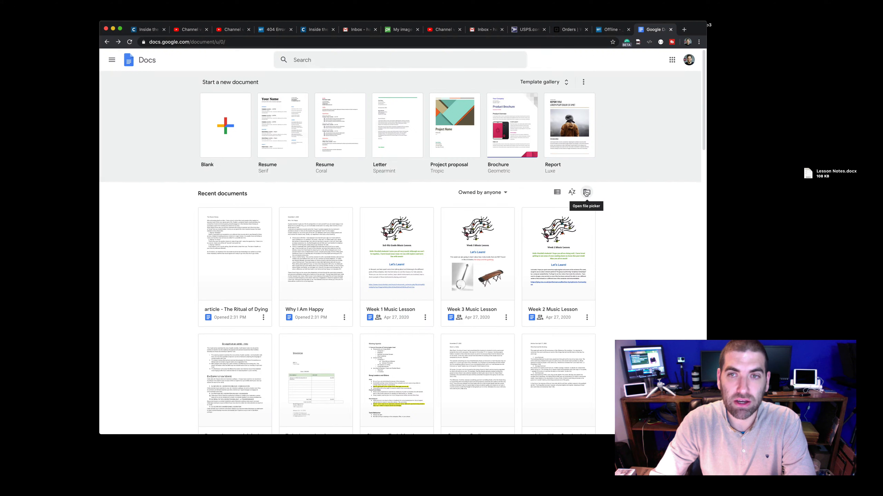
Step: Bring up the Open a file dialog, browse My Drive, Shared with Me and Recent, then return to Upload
click(586, 192)
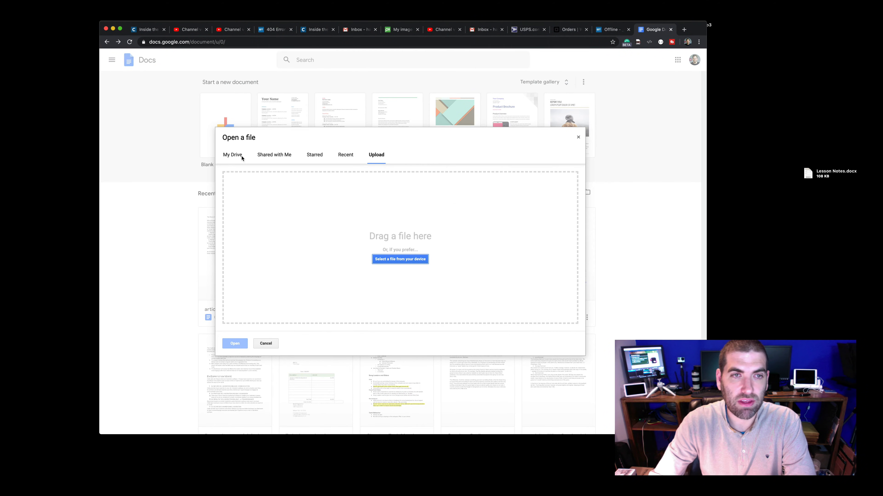
click(233, 155)
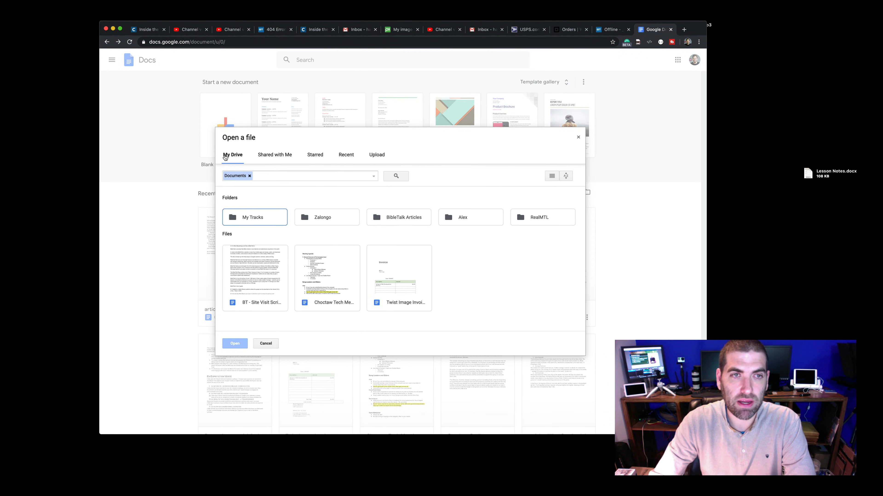
click(274, 155)
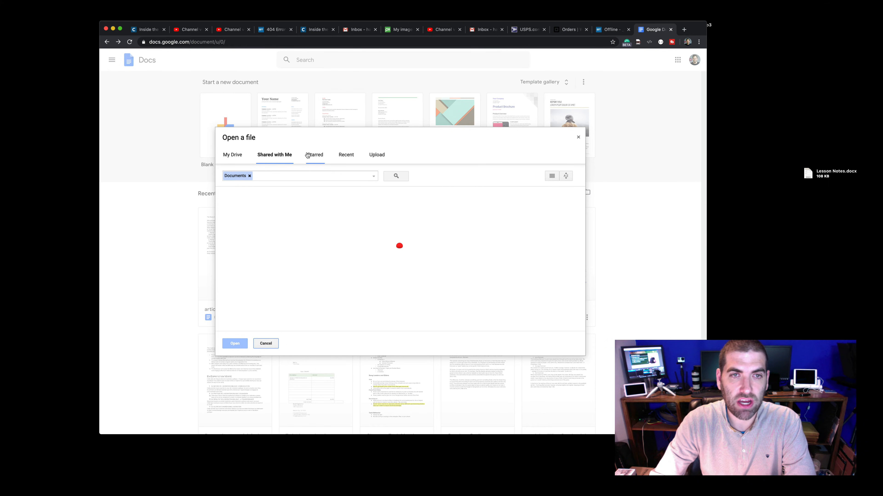
click(346, 155)
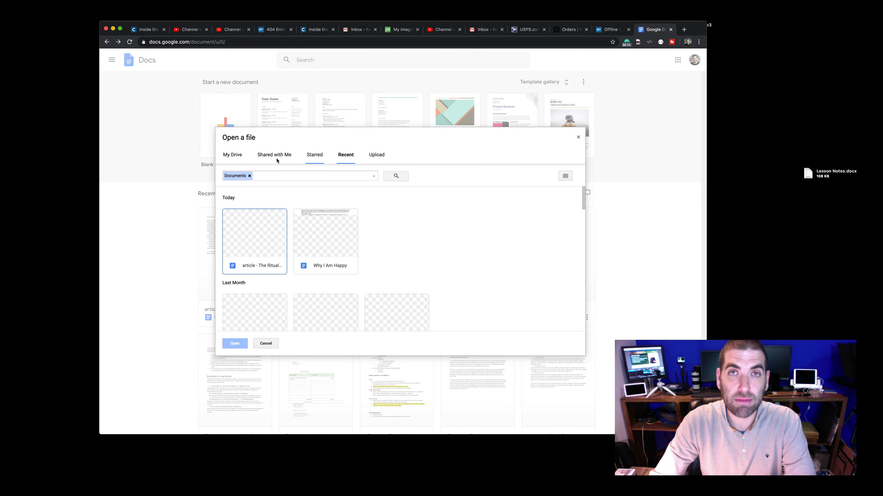
click(376, 155)
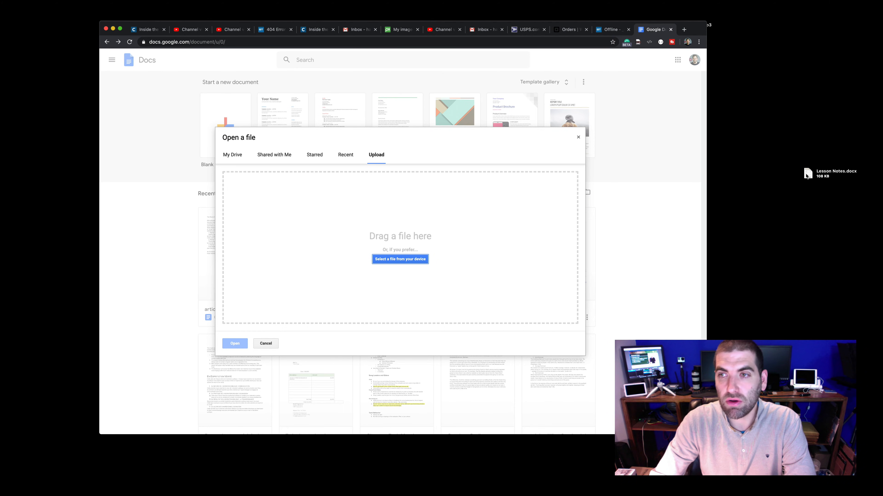
Step: Drop Lesson Notes.docx from the desktop onto the Upload area so it uploads and opens
drag(828, 173, 529, 212)
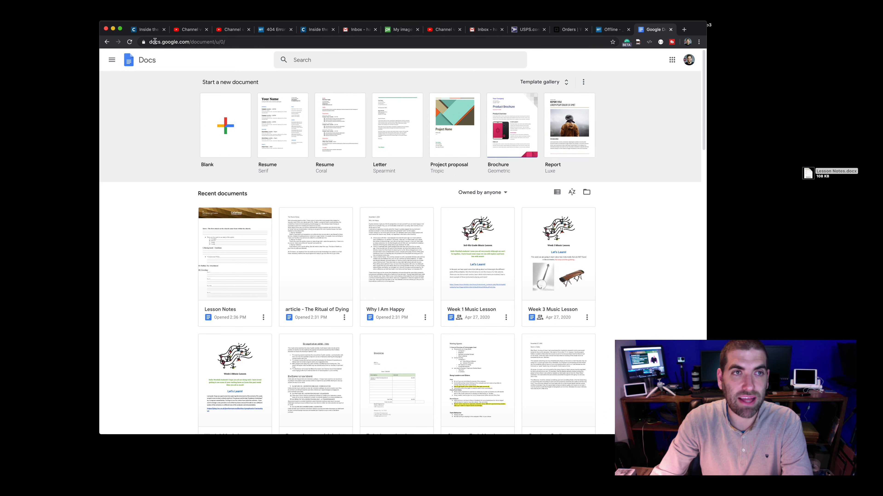
Step: Select the address bar on the Docs home page where Lesson Notes is listed first in Recent
click(180, 41)
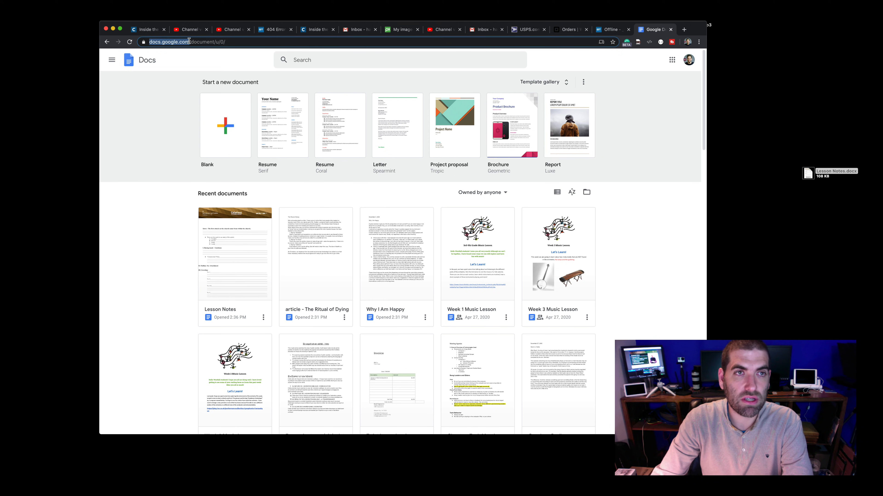